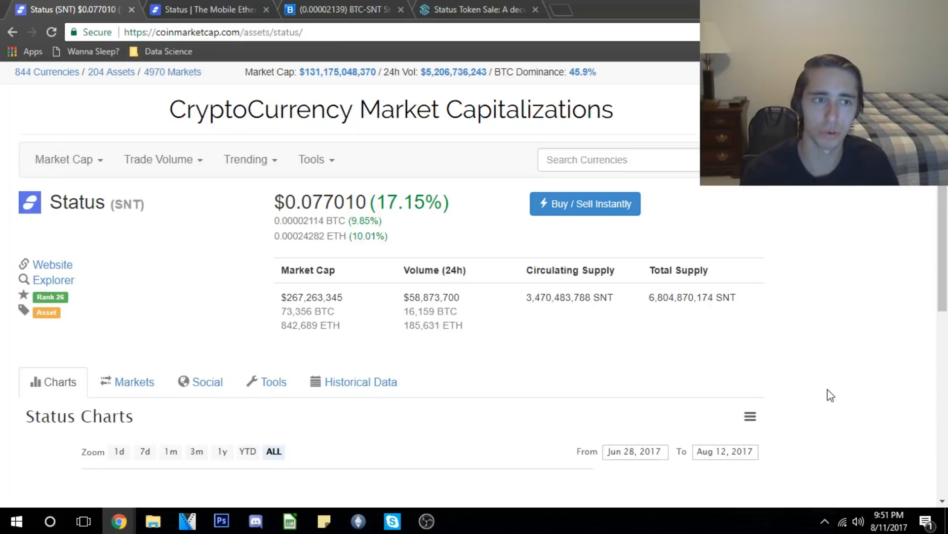
Switch to the Status homepage tab and scroll through its feature overview toward the DApps section
click(208, 9)
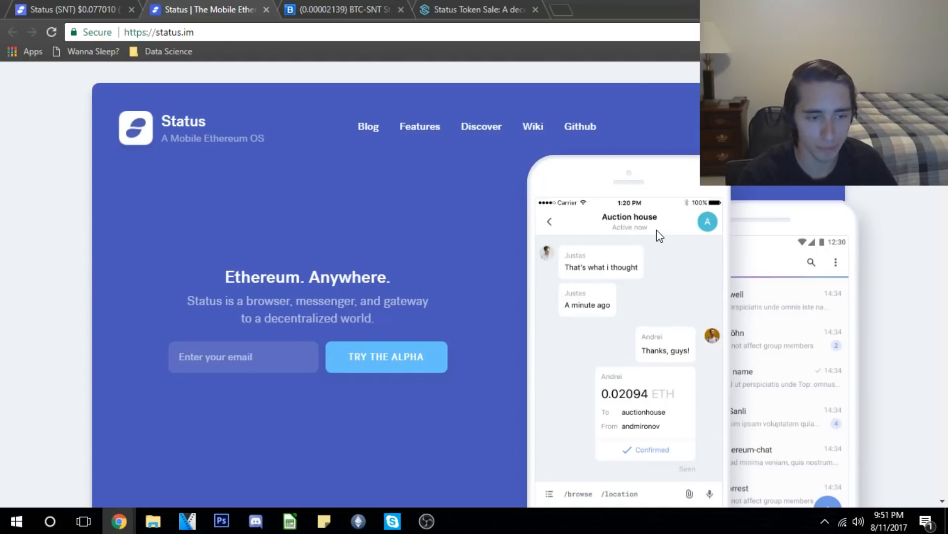
scroll(down, 3)
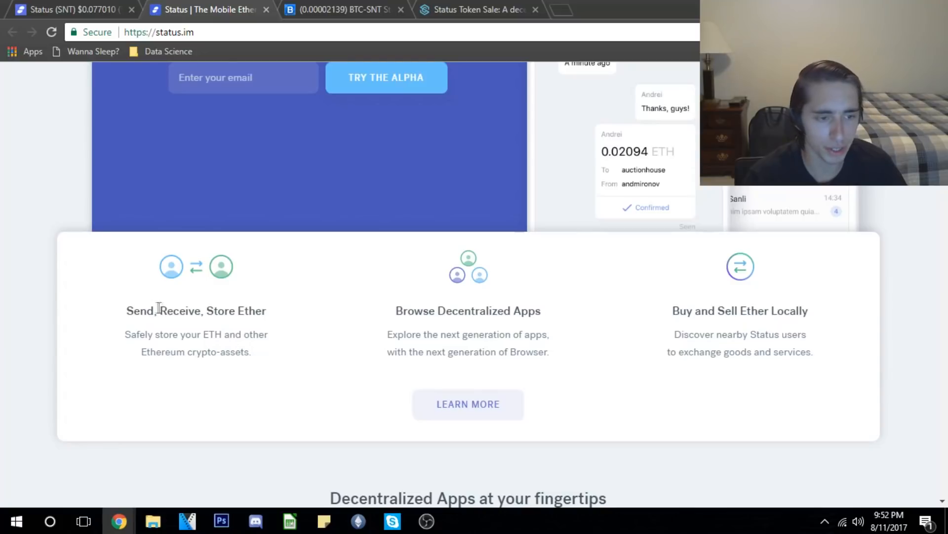
mouse_move(271, 315)
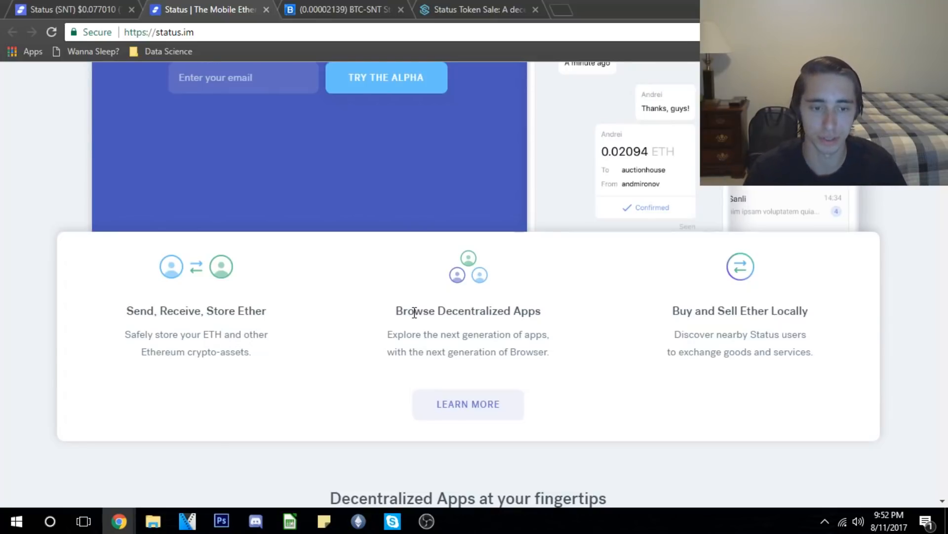
scroll(down, 3)
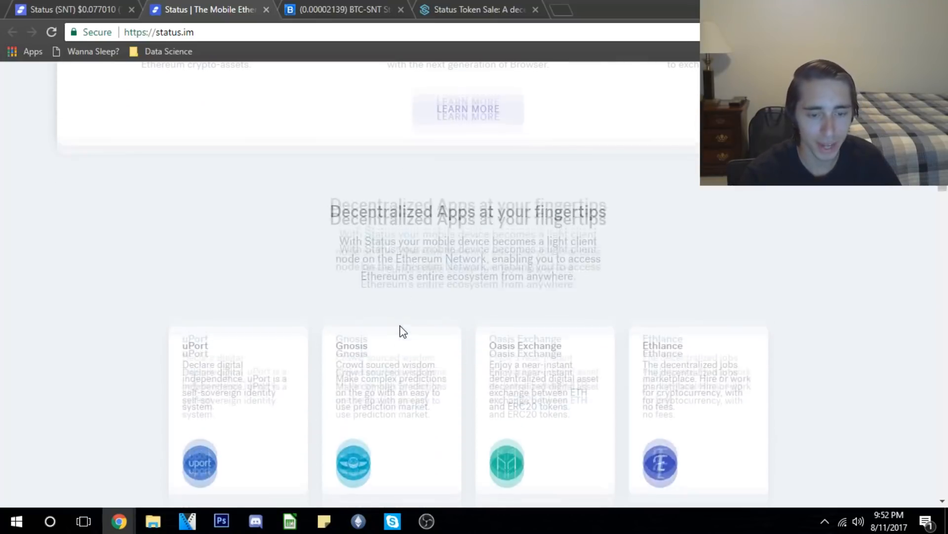
Scroll past the DApp cards and private messaging to 'A Community Driven Project'
scroll(down, 3)
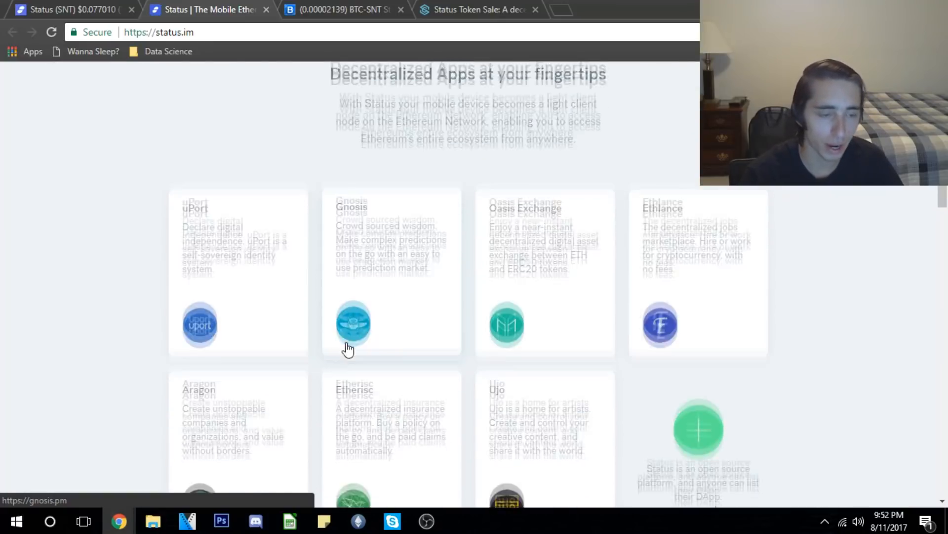
scroll(down, 3)
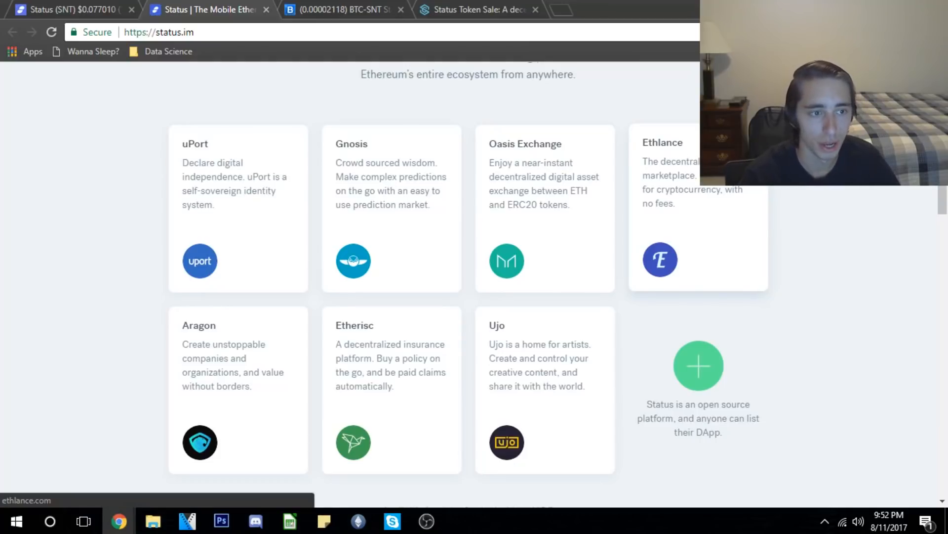
mouse_move(413, 199)
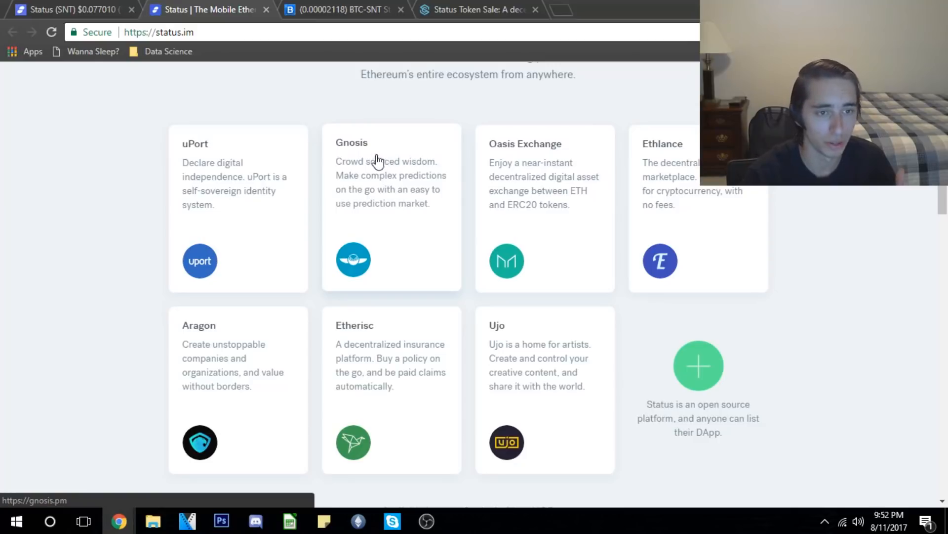
mouse_move(732, 188)
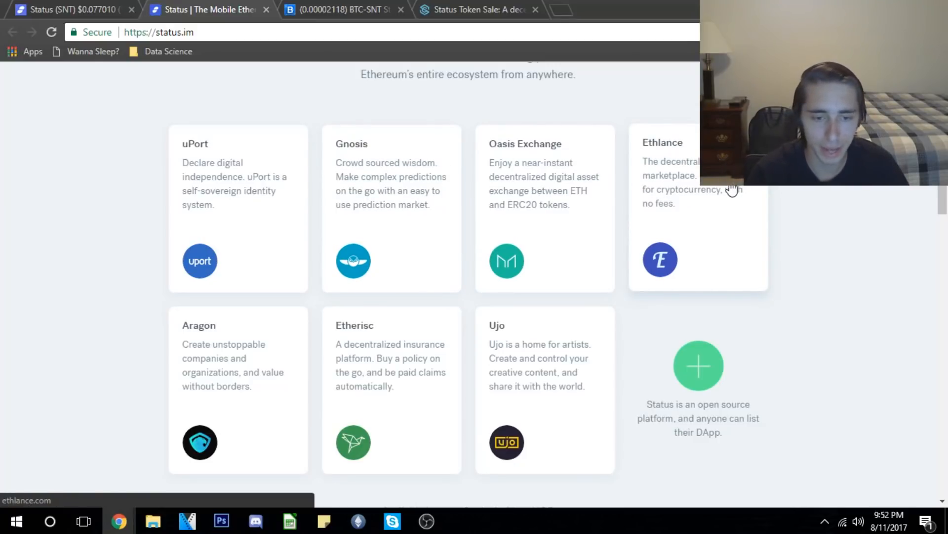
mouse_move(558, 423)
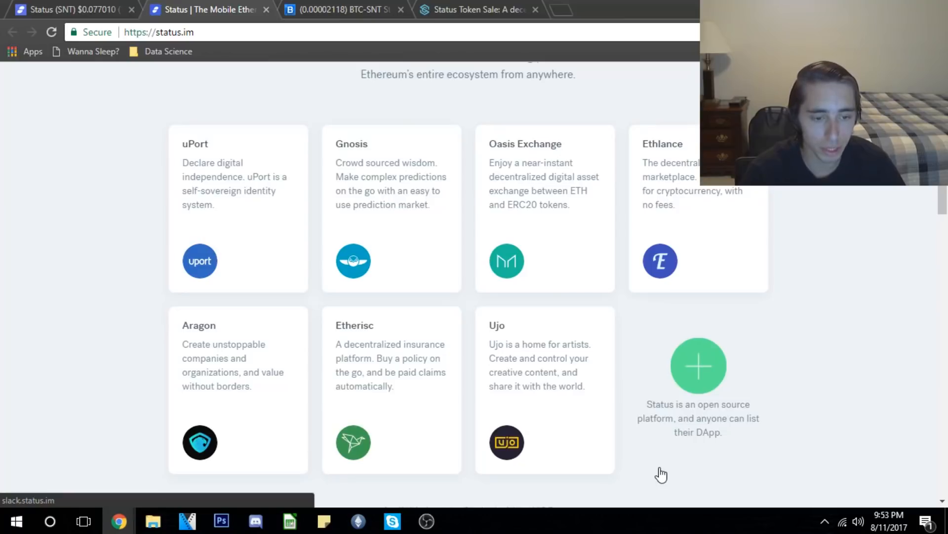
mouse_move(758, 406)
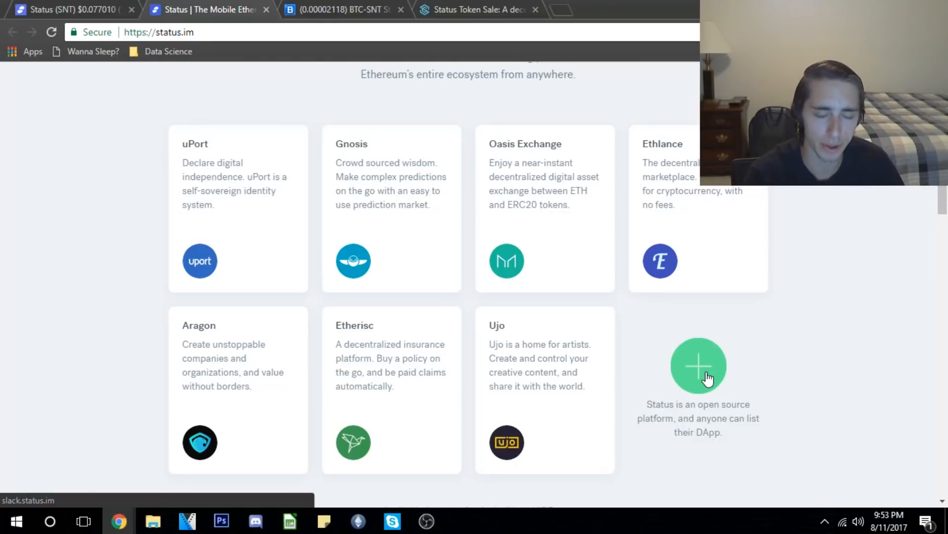
scroll(down, 3)
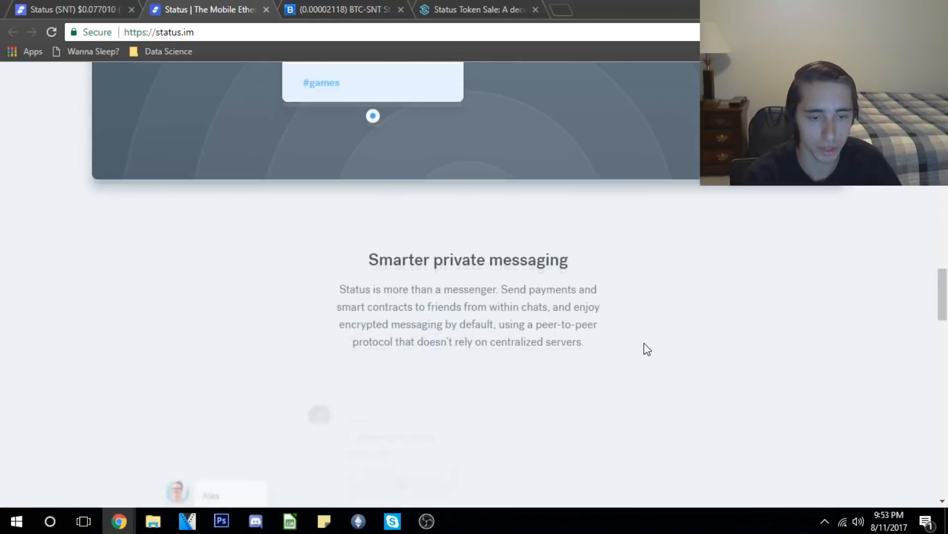
scroll(down, 3)
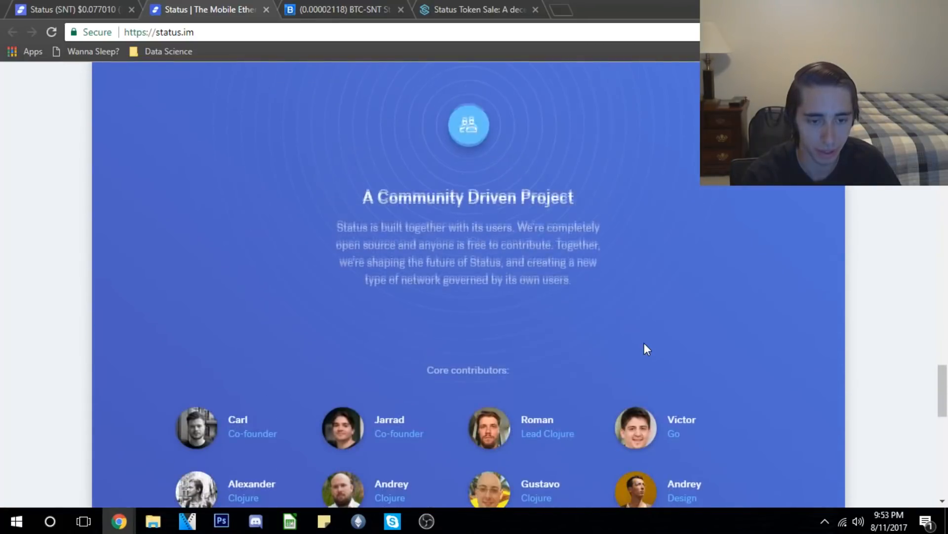
Scroll down to show all eight core contributors with their roles
scroll(down, 3)
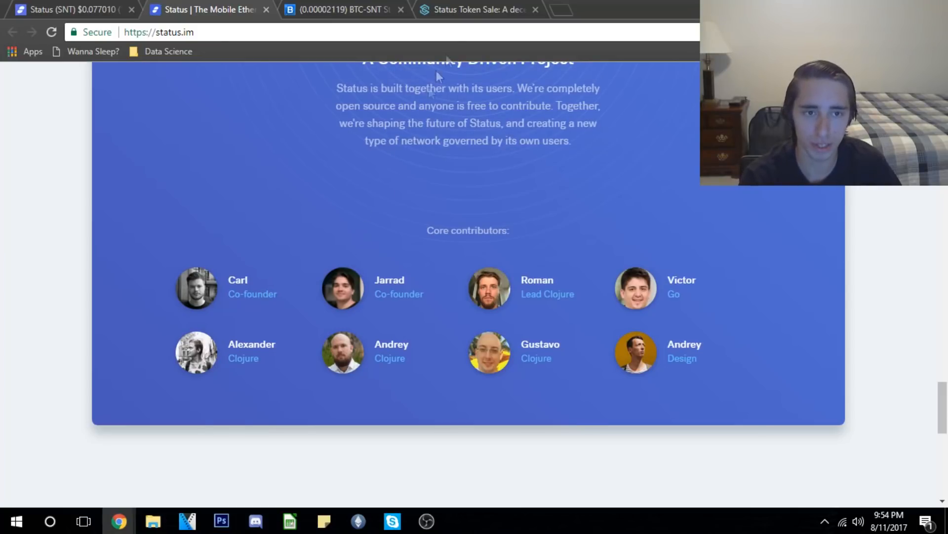
Switch to the Status Token Sale tab to review it
click(478, 10)
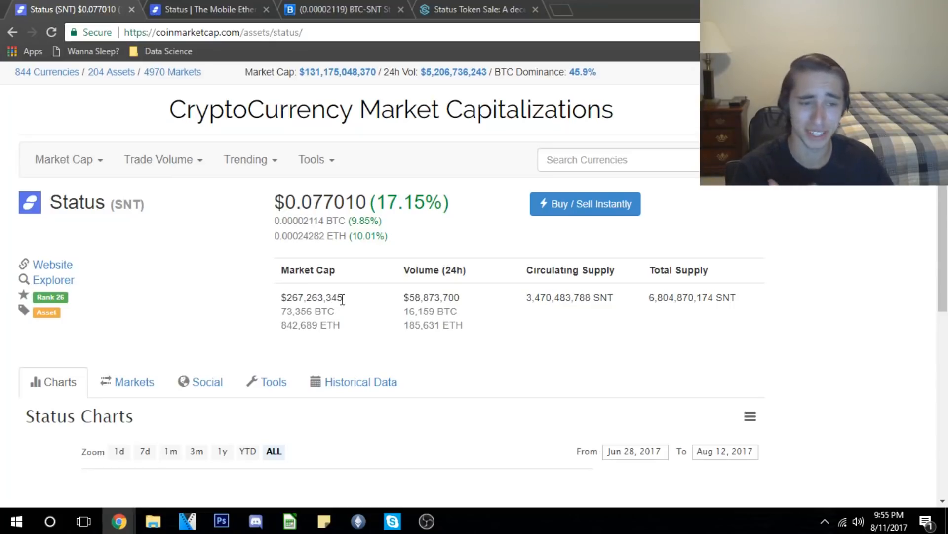
Switch to the Bittrex BTC-SNT market tab with its price chart
click(342, 9)
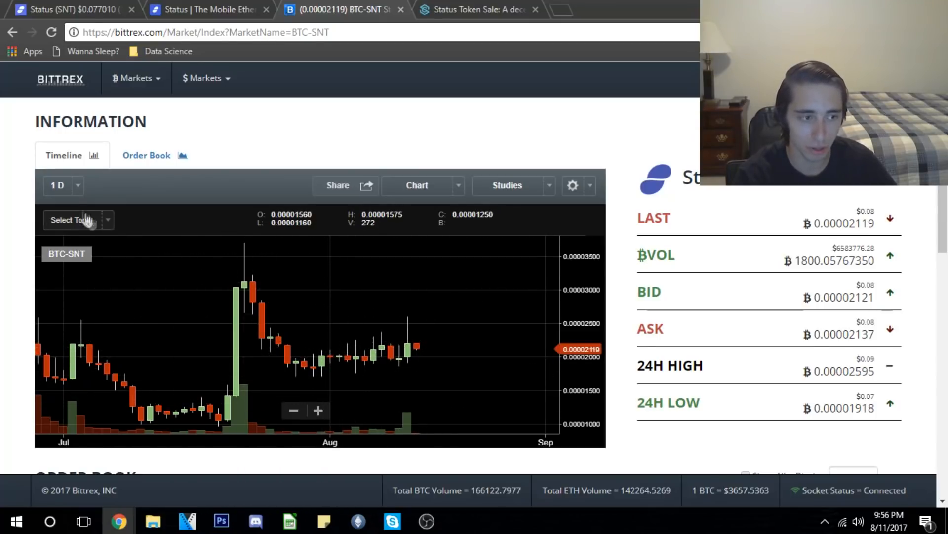
click(59, 185)
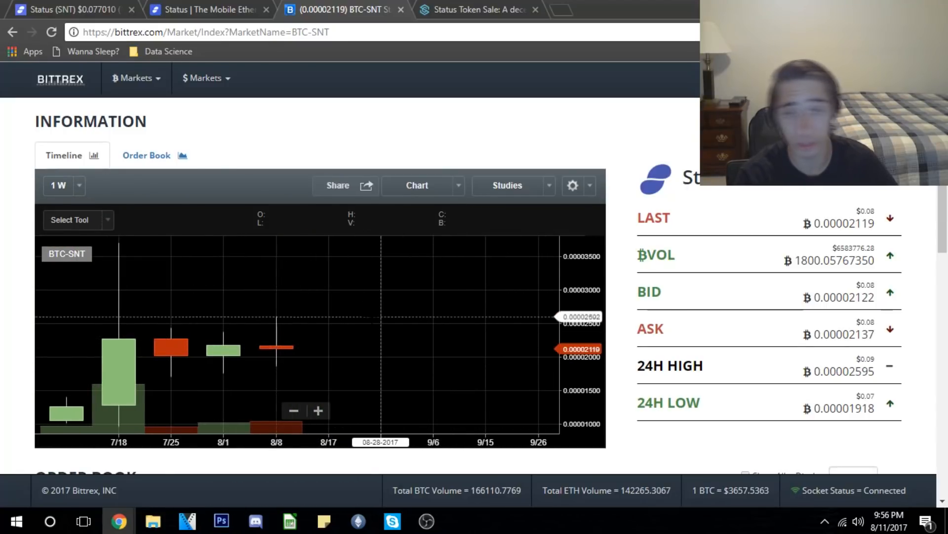
click(59, 186)
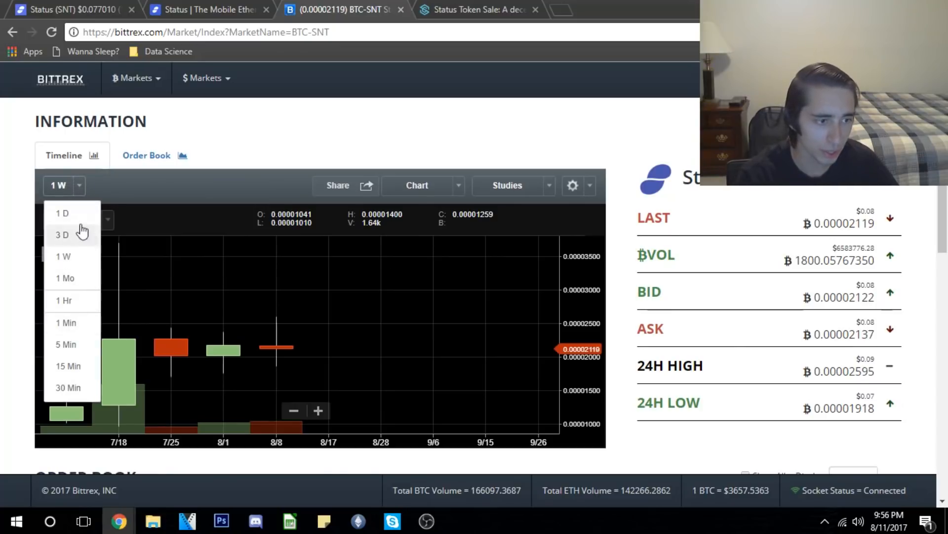
click(61, 212)
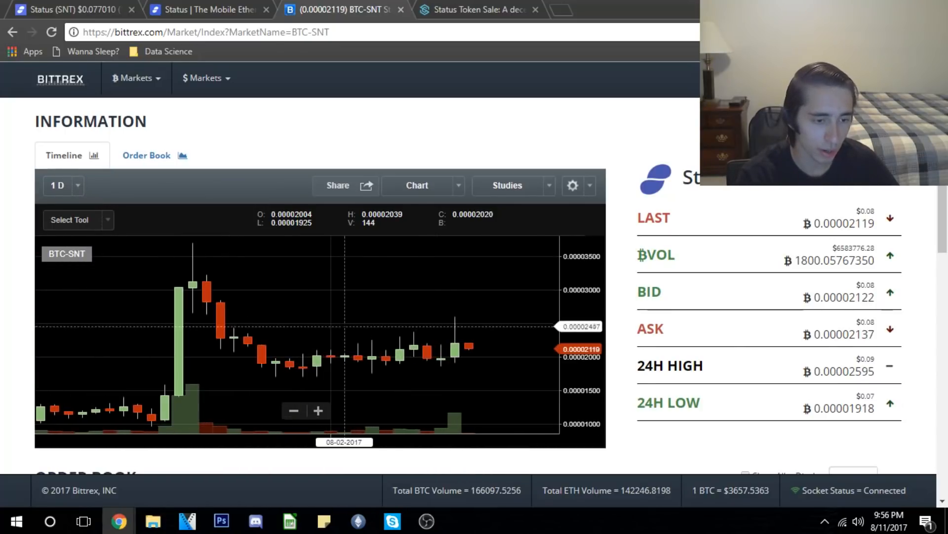